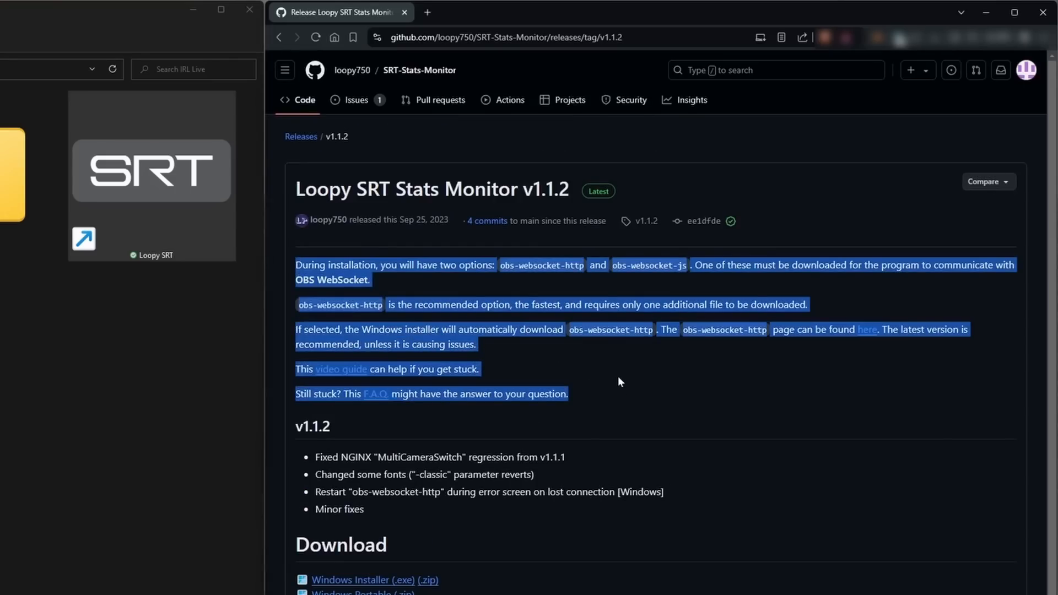
pyautogui.rightClick(388, 426)
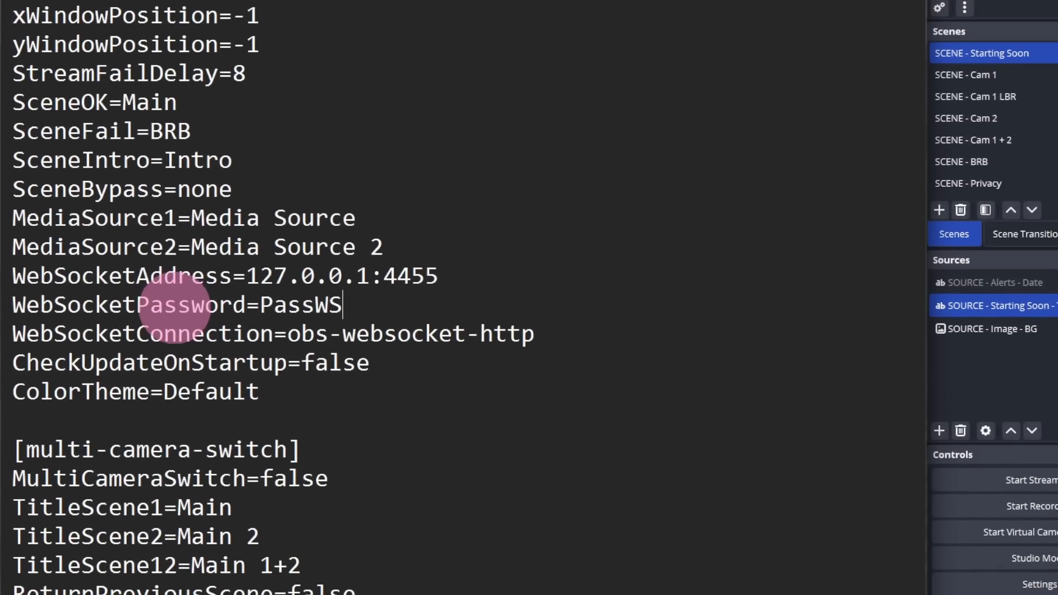
pyautogui.doubleClick(299, 306)
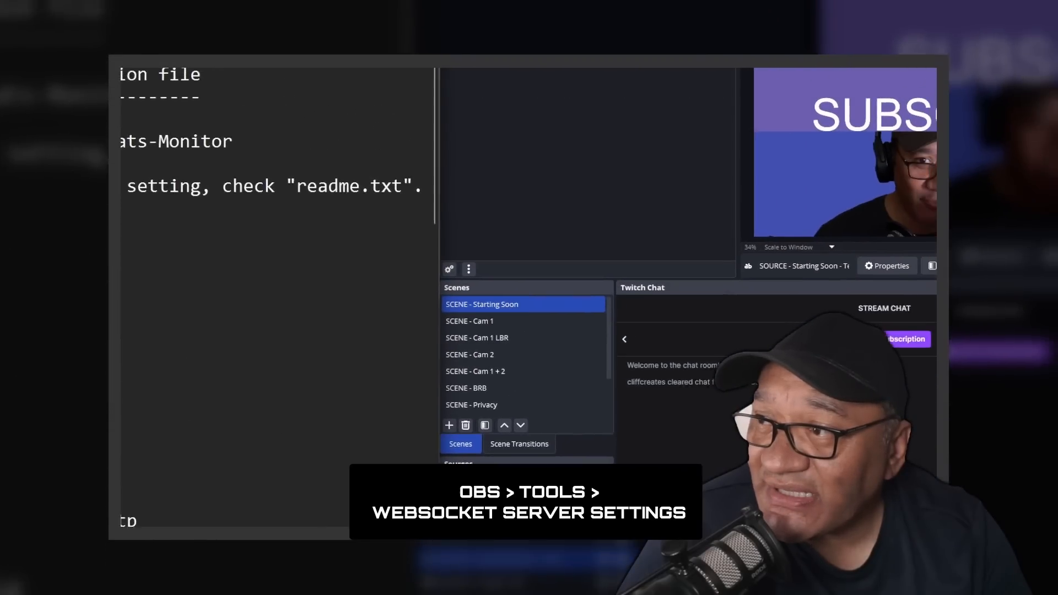
# Show the OBS WebSocket server connect info (port 4455, authentication on, password).
pyautogui.click(523, 88)
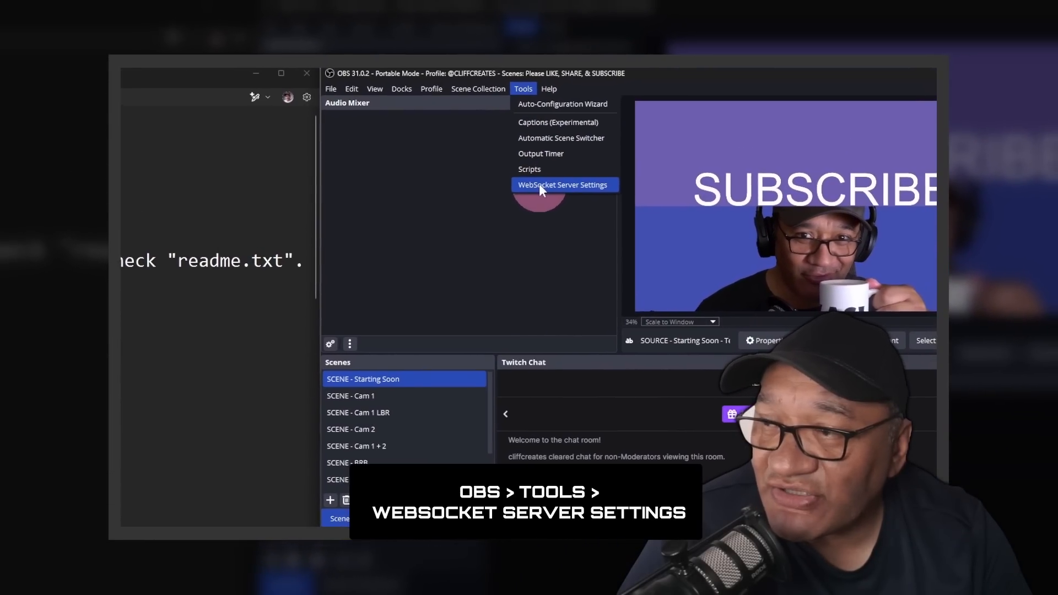
pyautogui.click(562, 184)
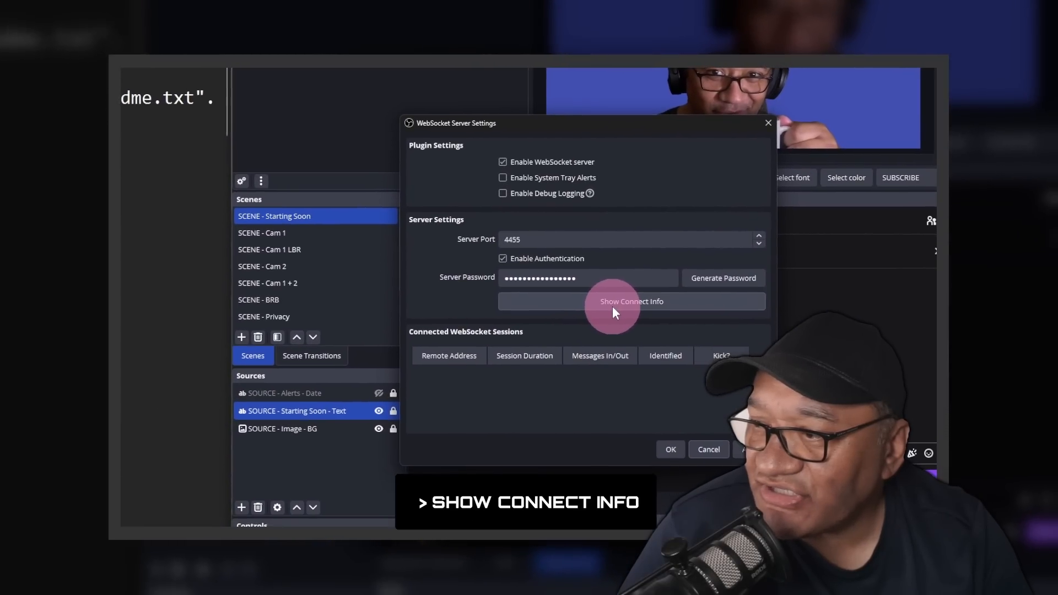
pyautogui.click(630, 301)
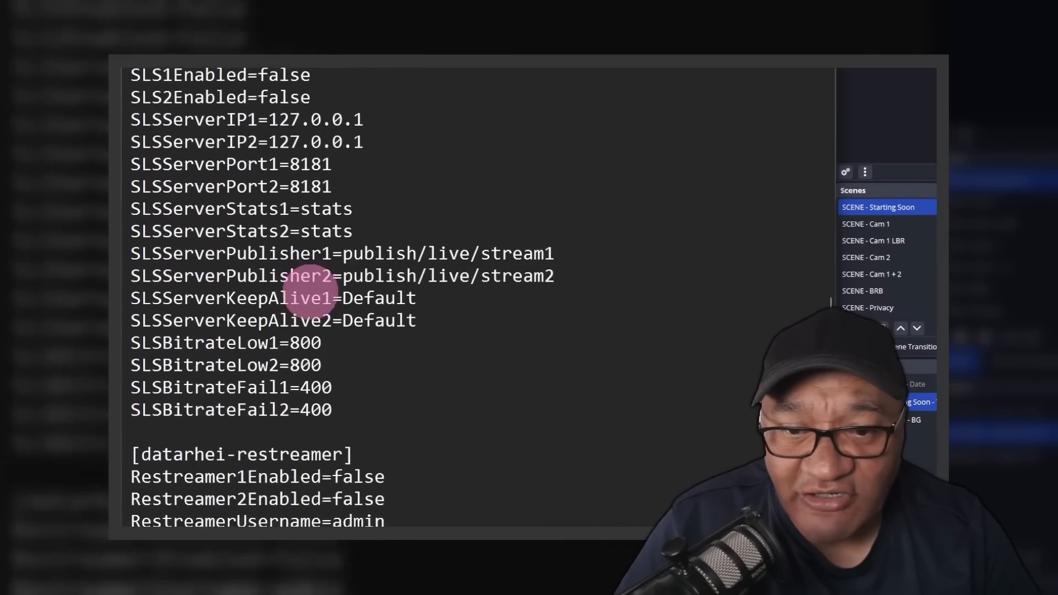
# Paste the OBS WebSocket password into the [obsws] authentication entry.
pyautogui.scroll(-3)
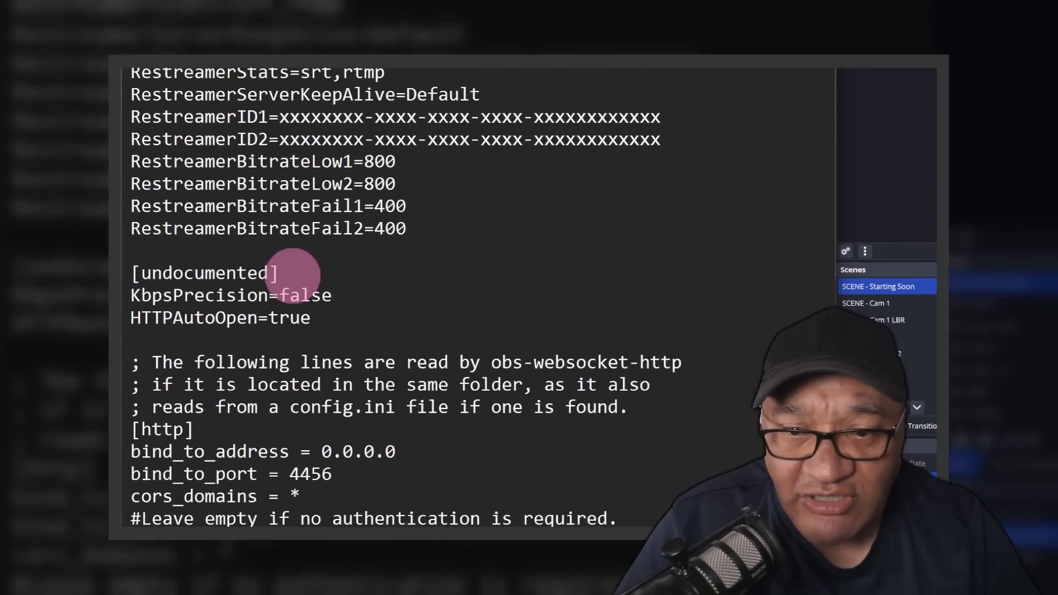
pyautogui.scroll(-3)
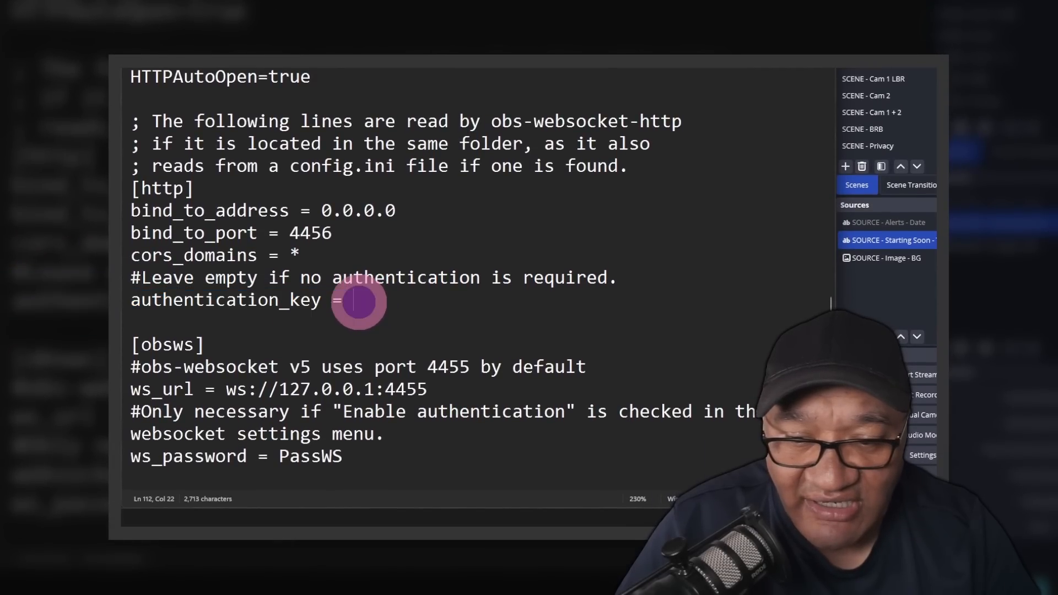
pyautogui.rightClick(357, 302)
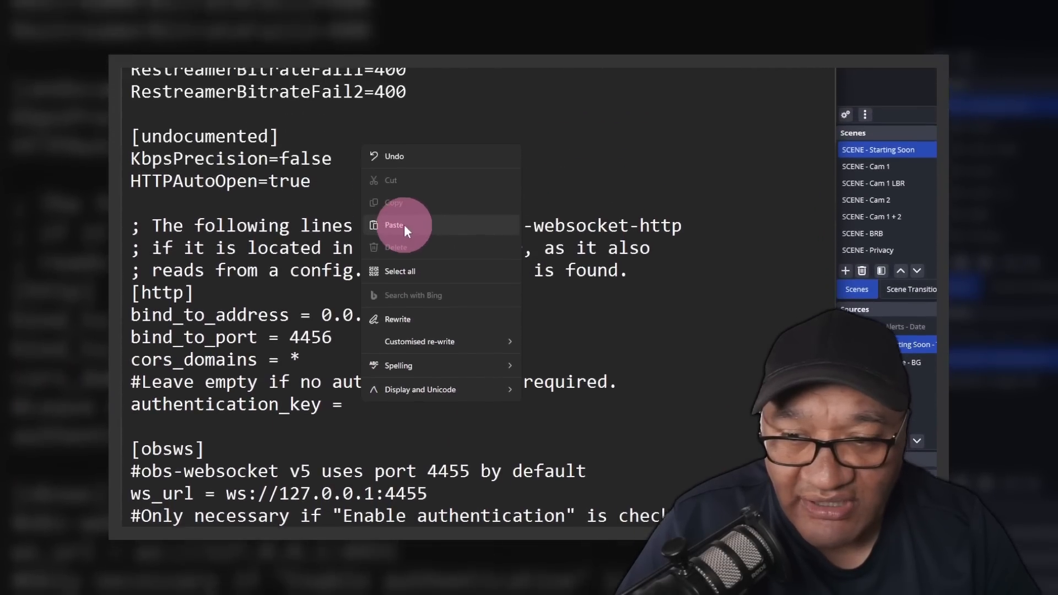
pyautogui.click(394, 224)
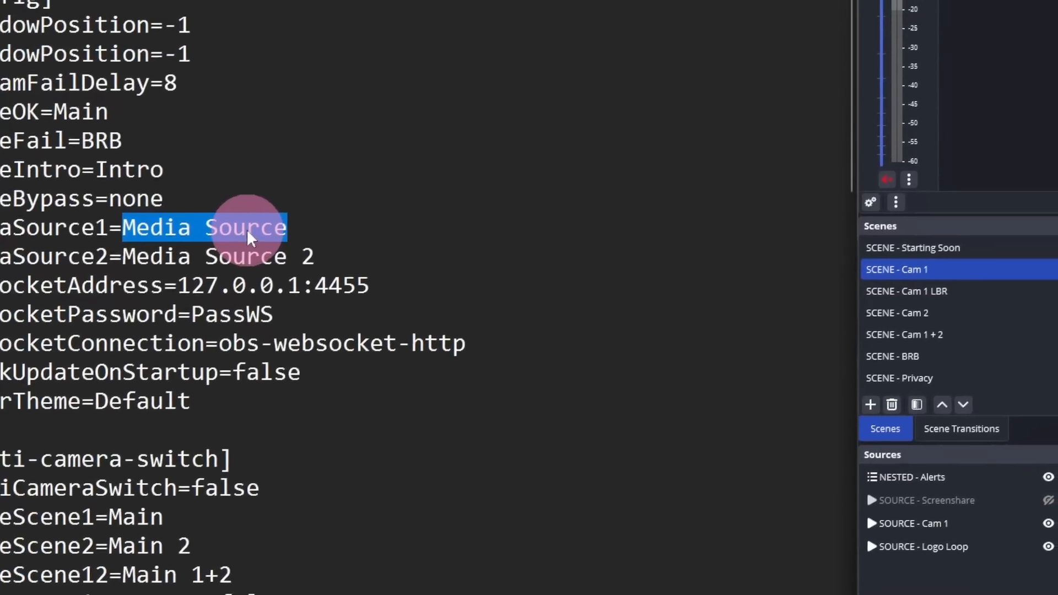
# Replace MediaSource1's 'Media Source' value with 'SOURCE - Cam 1'.
pyautogui.rightClick(257, 227)
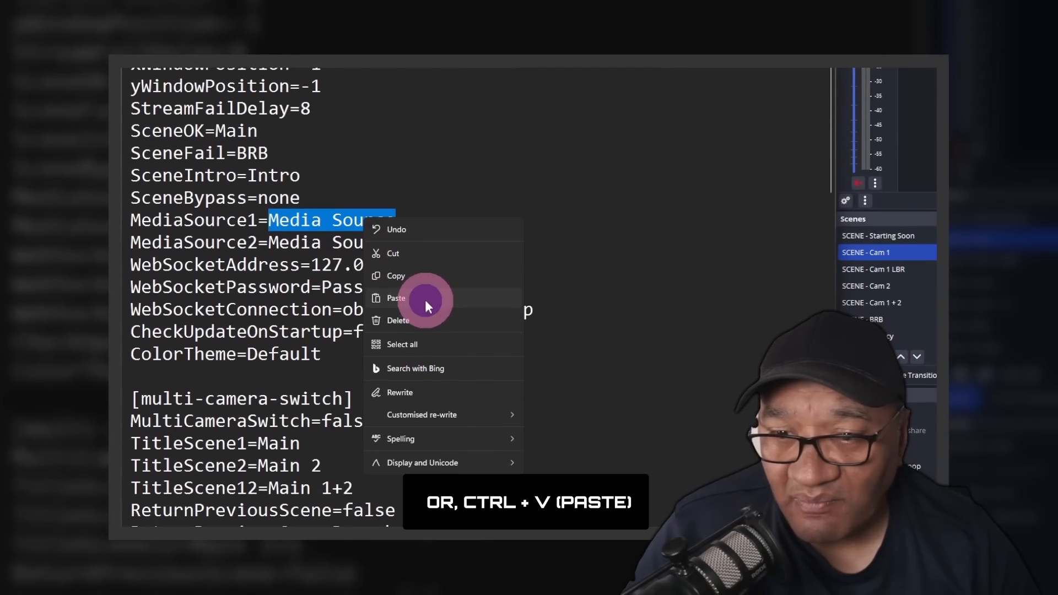
pyautogui.click(396, 297)
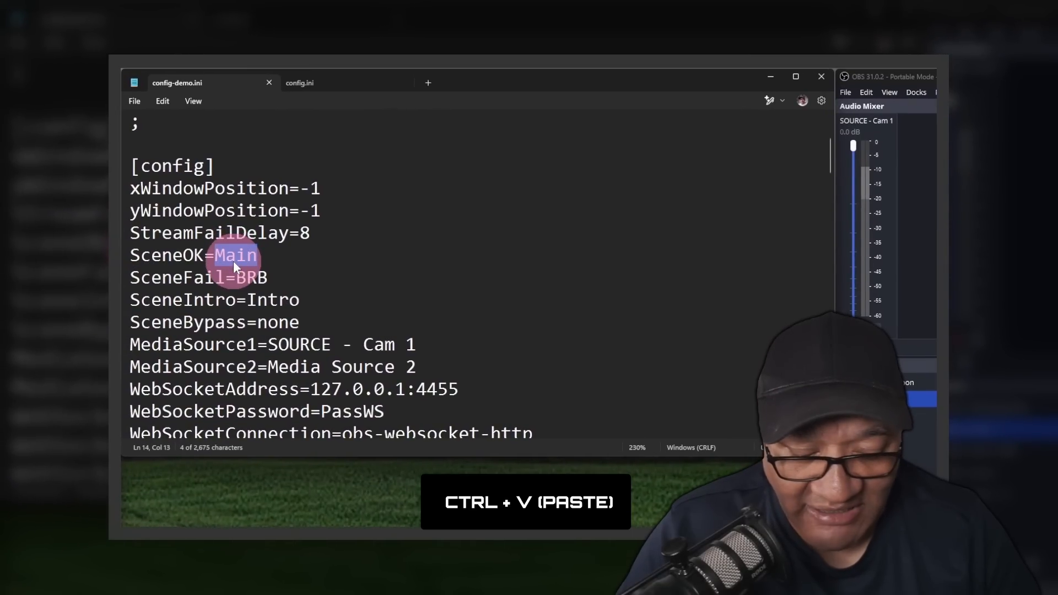
# Set SceneOK to 'SCENE - Cam 1' and SceneFail to 'SCENE - BRB'.
pyautogui.press('ctrl+v')
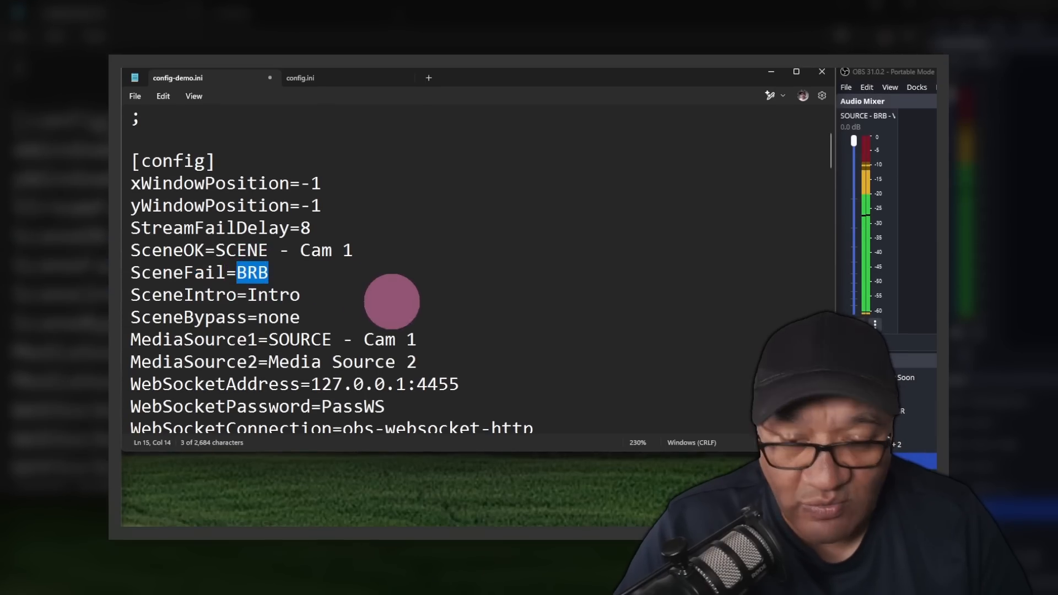
pyautogui.write('SCENE -')
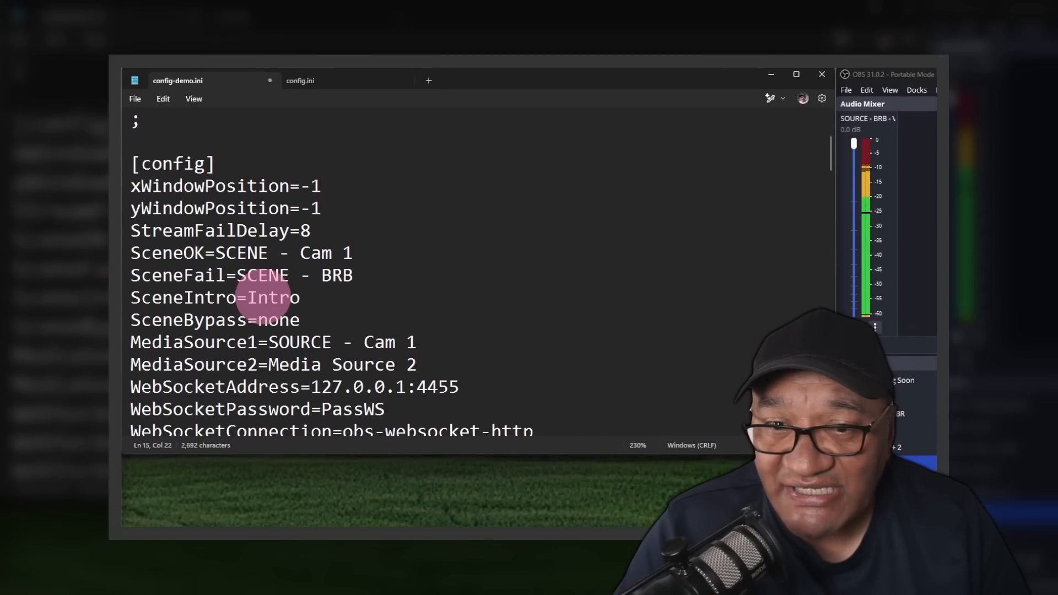
# Set SceneIntro to 'SCENE - Starting Soon'.
pyautogui.click(573, 295)
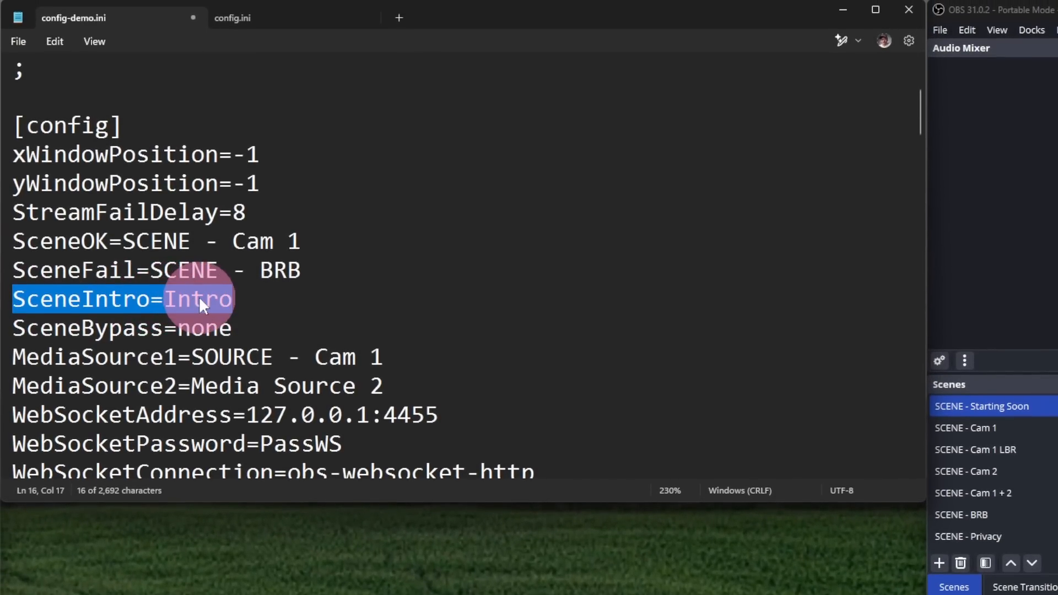
pyautogui.write('SCENE - Starting Soon')
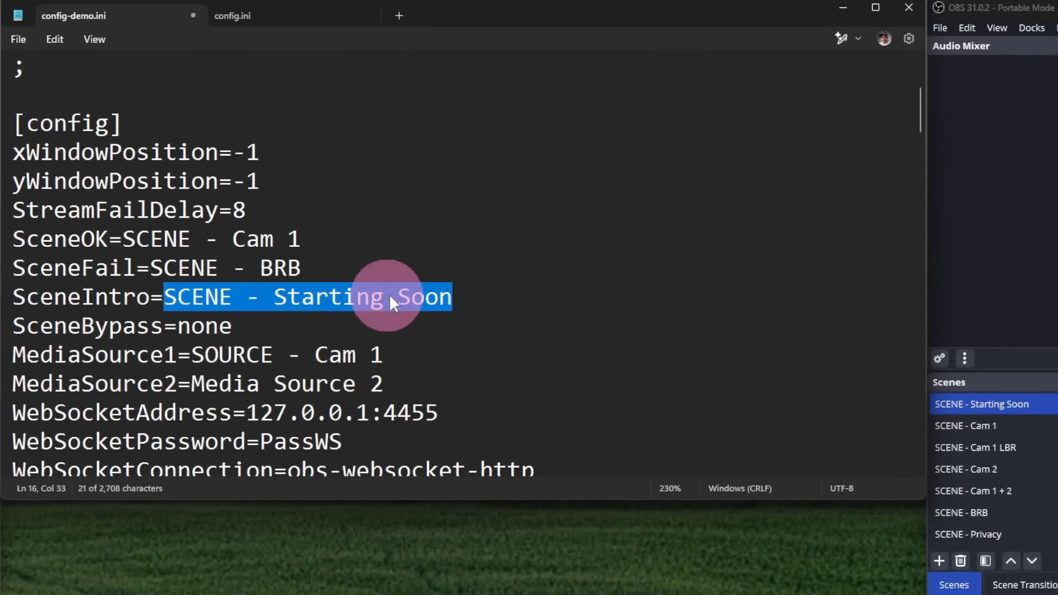